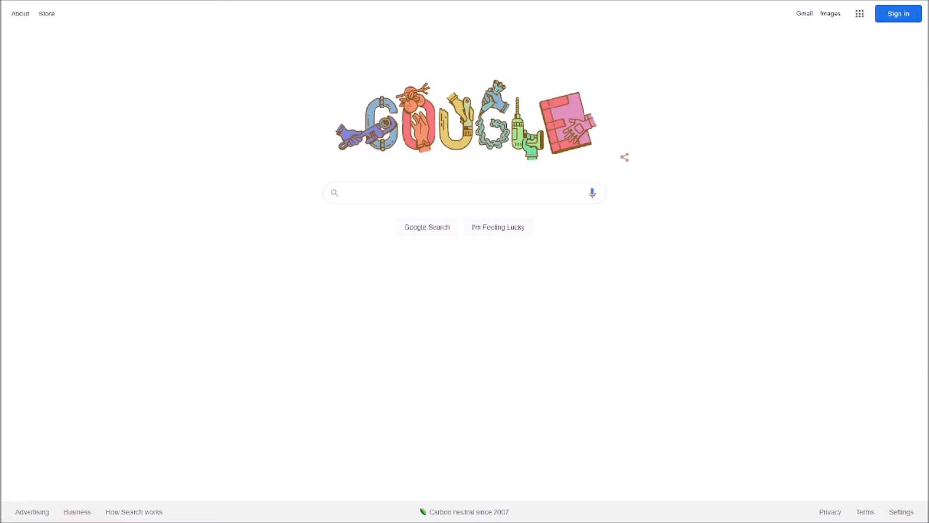
Search Google for "metamask".
{"action": "type", "text": "metamask"}
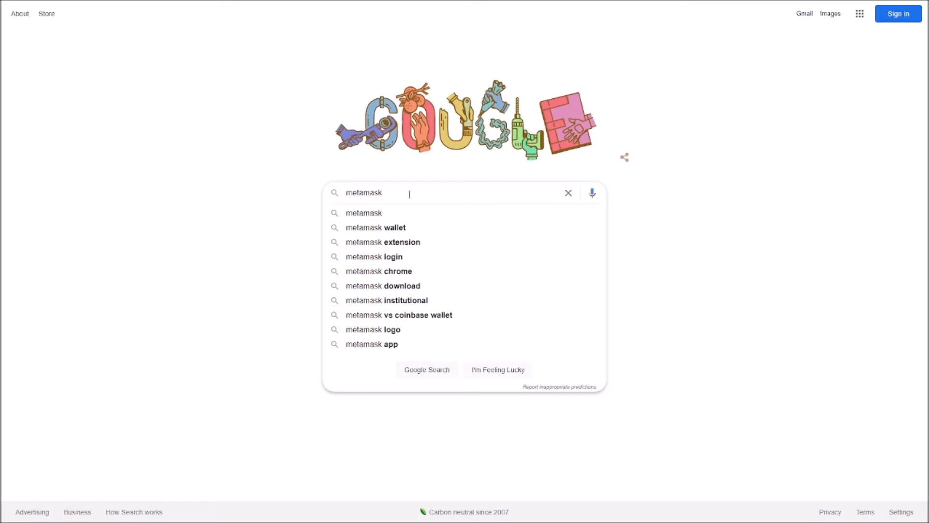
{"action": "key", "text": "Return"}
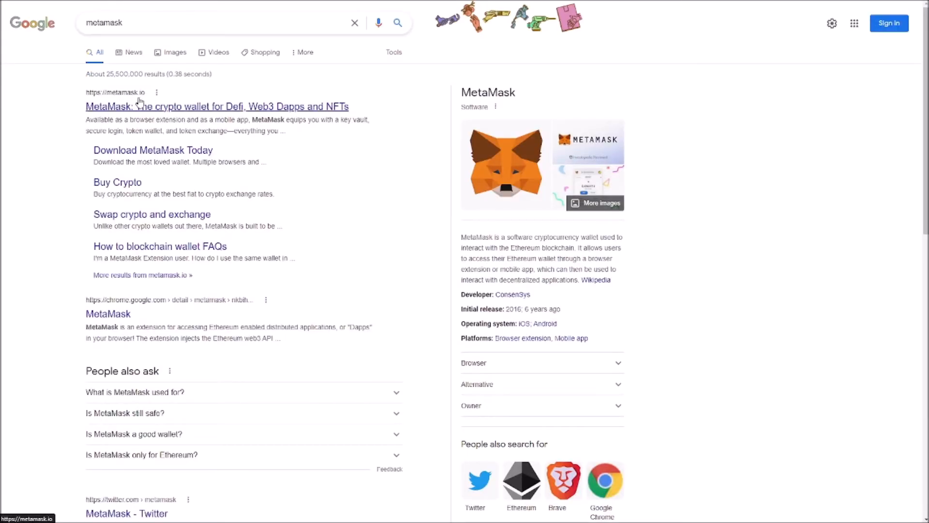
{"action": "mouse_move", "coordinate": [174, 102]}
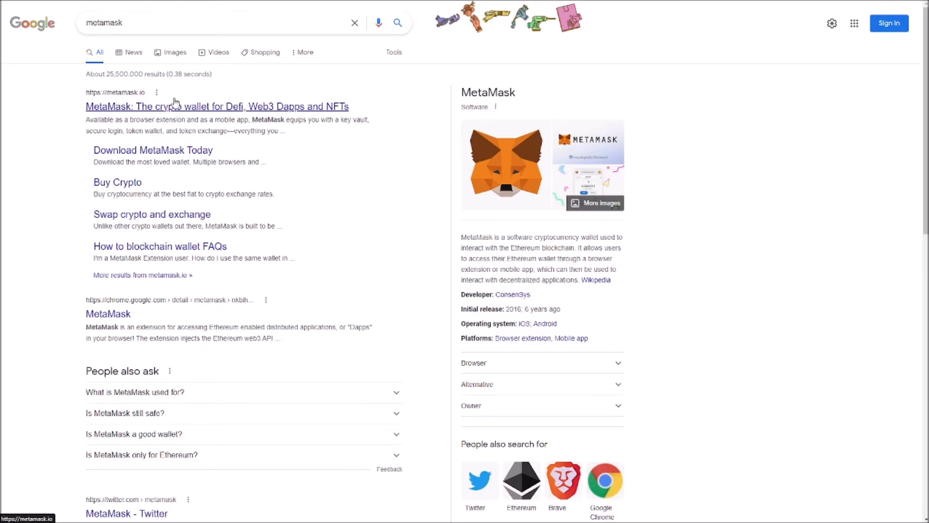
{"action": "mouse_move", "coordinate": [370, 176]}
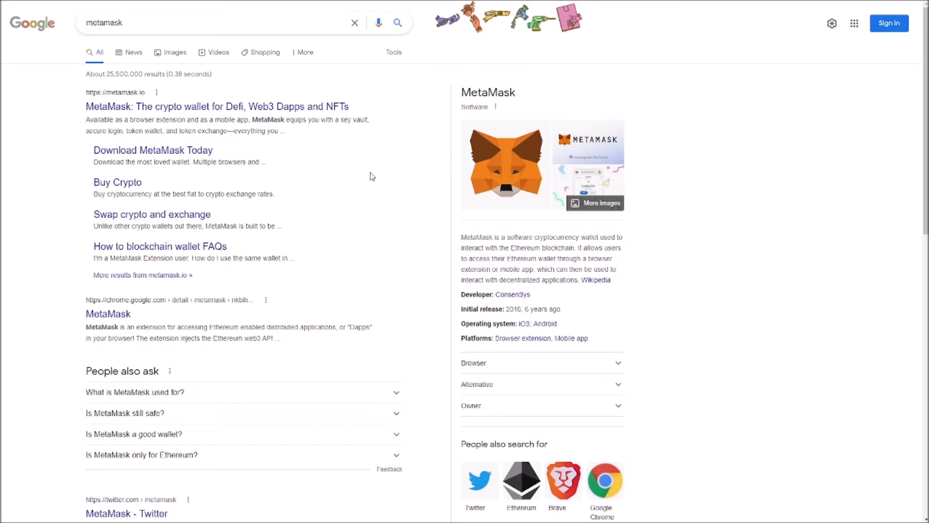
{"action": "mouse_move", "coordinate": [148, 97]}
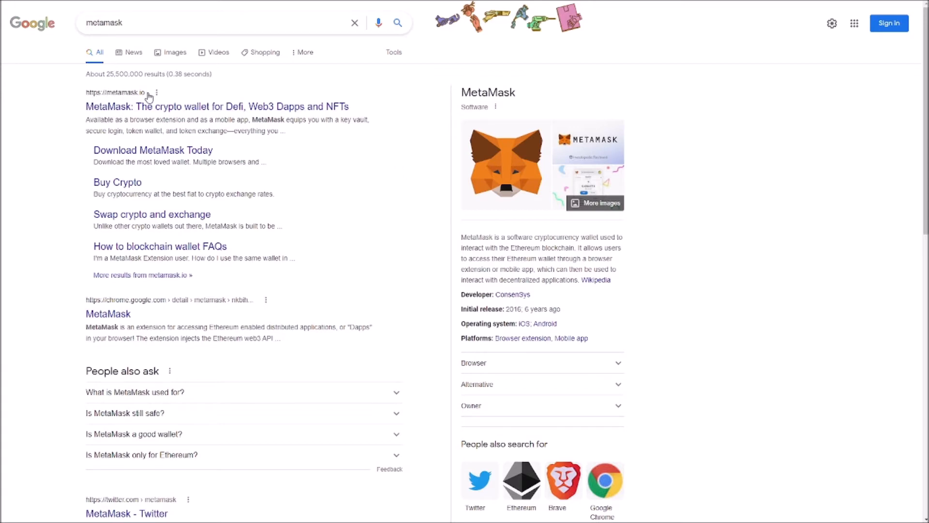
Open the official metamask.io result from the search listing.
{"action": "left_click", "coordinate": [217, 106]}
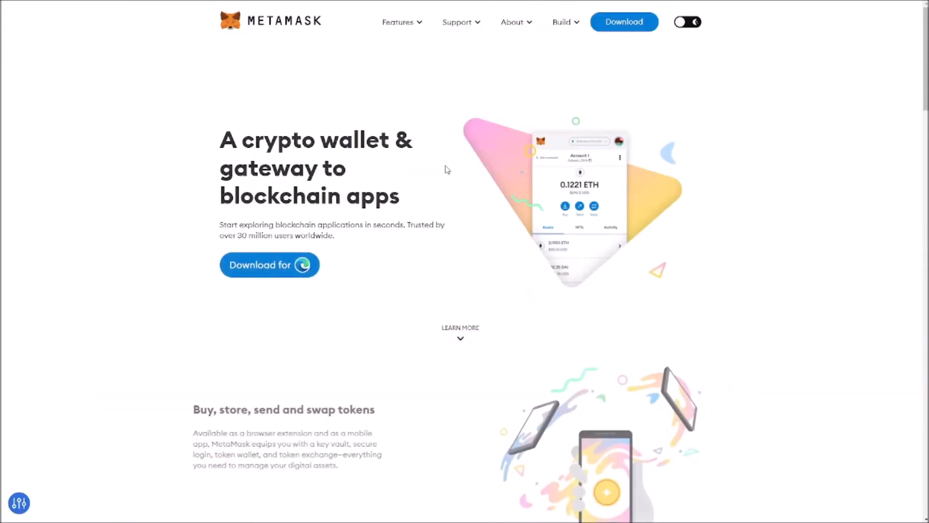
{"action": "mouse_move", "coordinate": [623, 22]}
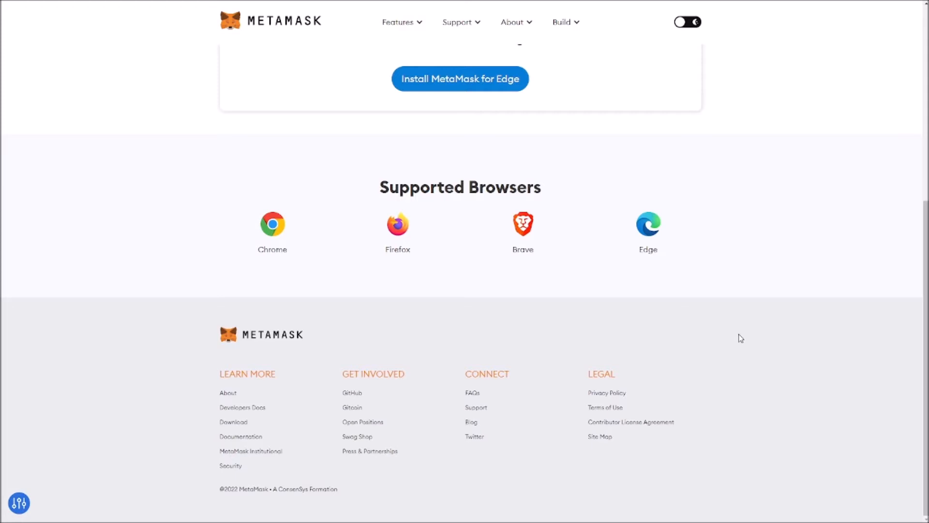
Get the MetaMask extension from its Edge Add-ons store listing.
{"action": "left_click", "coordinate": [460, 79]}
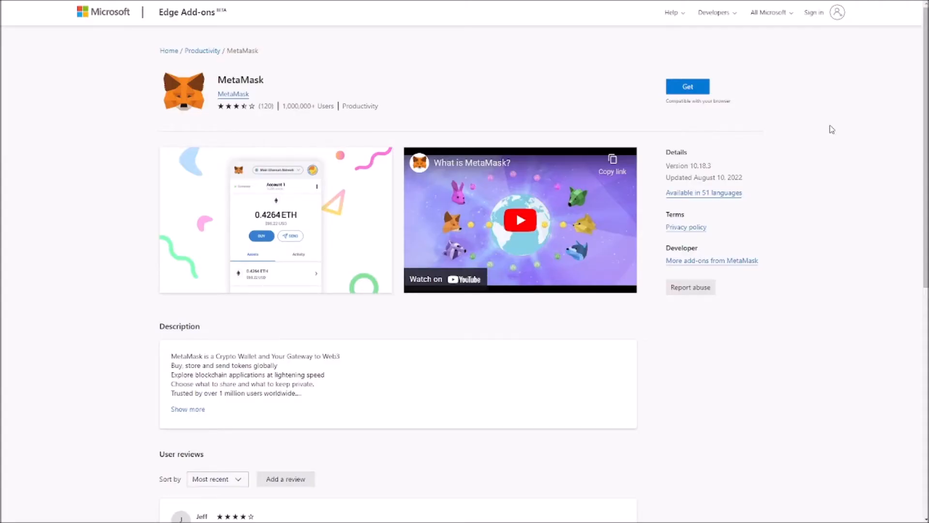
{"action": "left_click", "coordinate": [687, 86]}
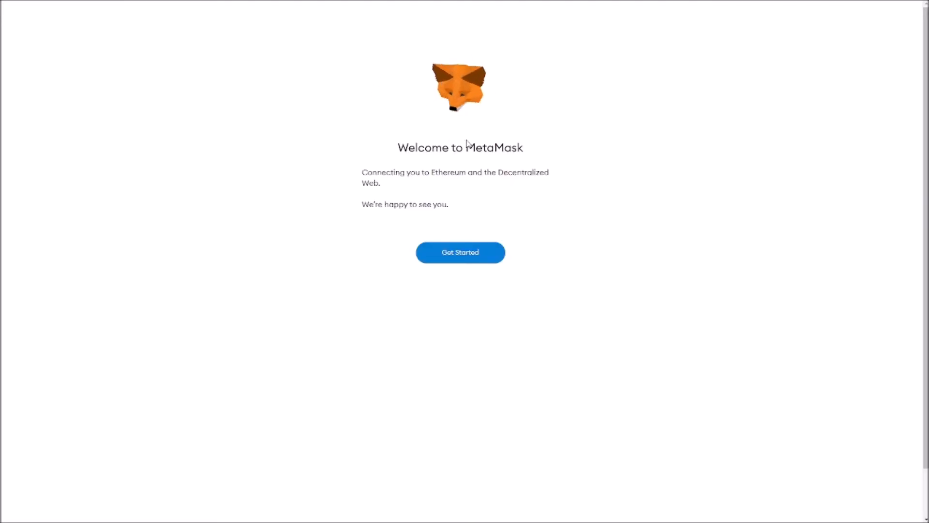
Start MetaMask wallet setup from the welcome screen with Get Started.
{"action": "left_click", "coordinate": [460, 251]}
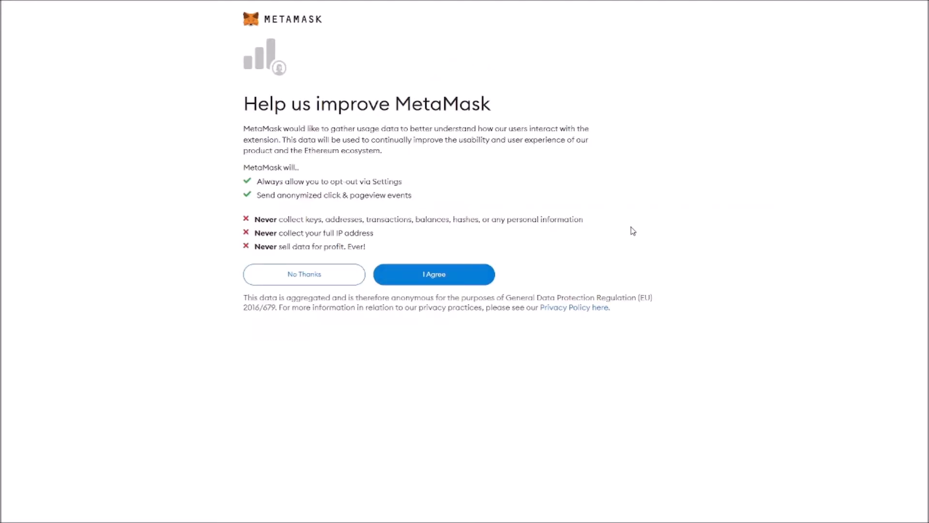
{"action": "mouse_move", "coordinate": [493, 197]}
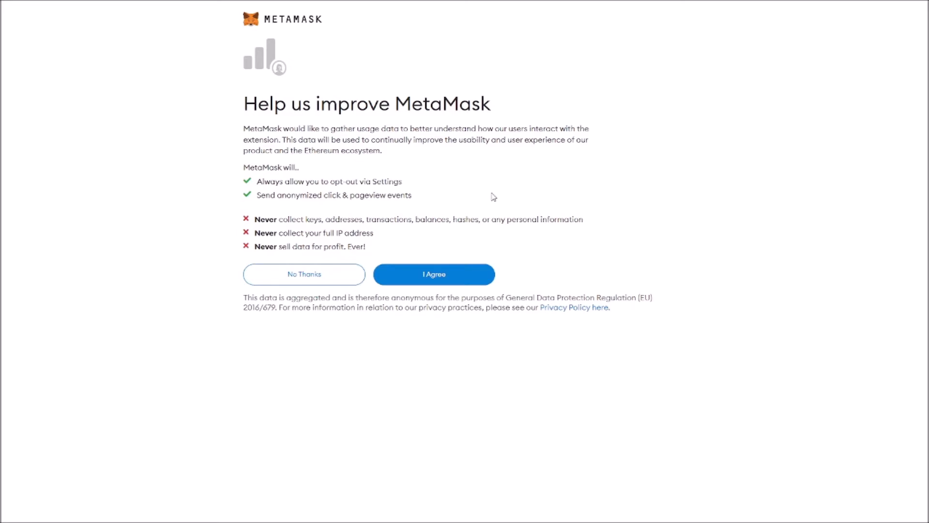
{"action": "mouse_move", "coordinate": [362, 272]}
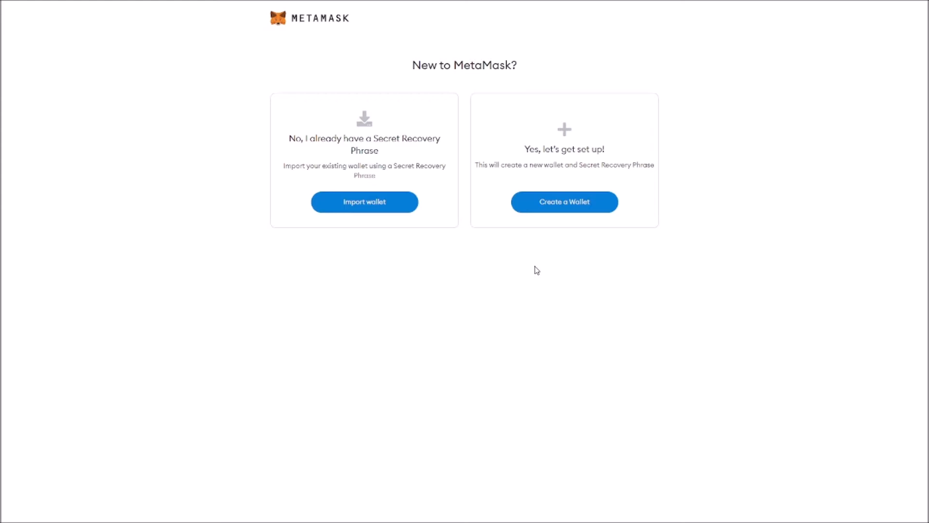
{"action": "mouse_move", "coordinate": [581, 221]}
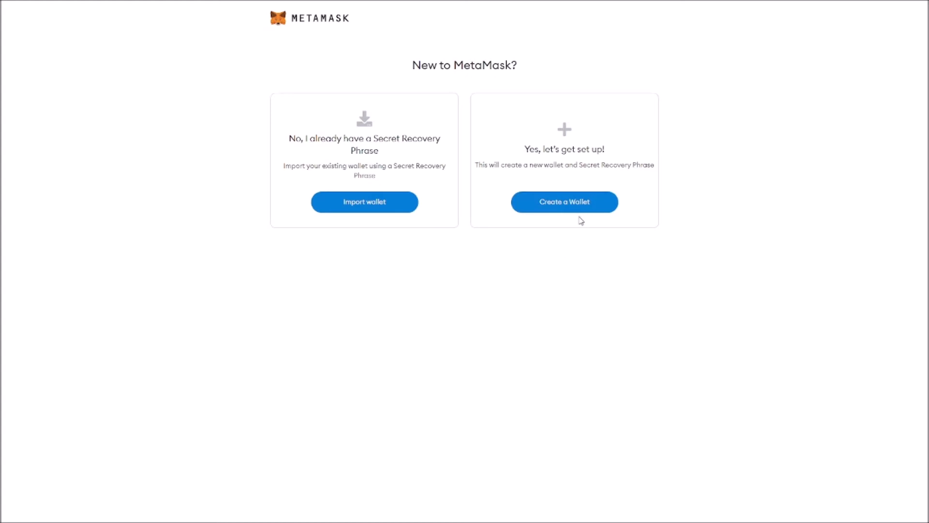
Create a new wallet with a password, agreeing to the Terms of Use.
{"action": "left_click", "coordinate": [563, 201]}
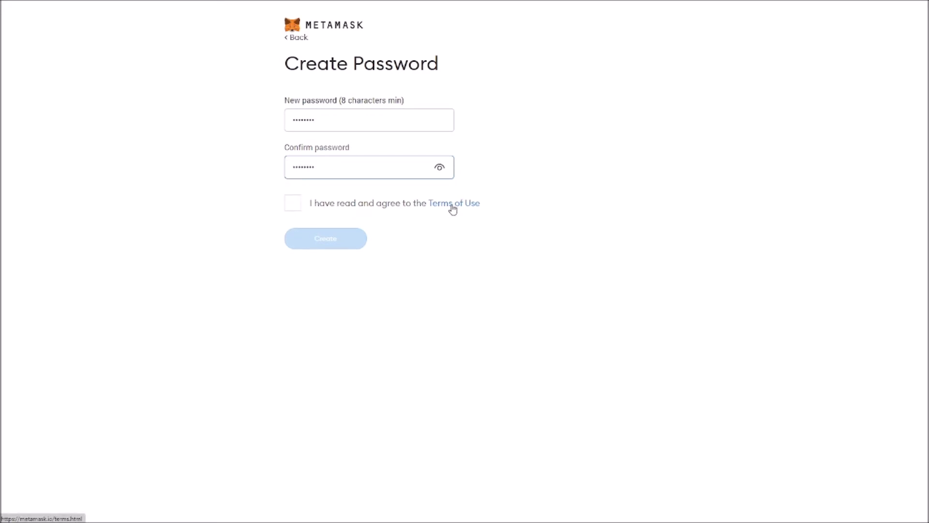
{"action": "mouse_move", "coordinate": [483, 215]}
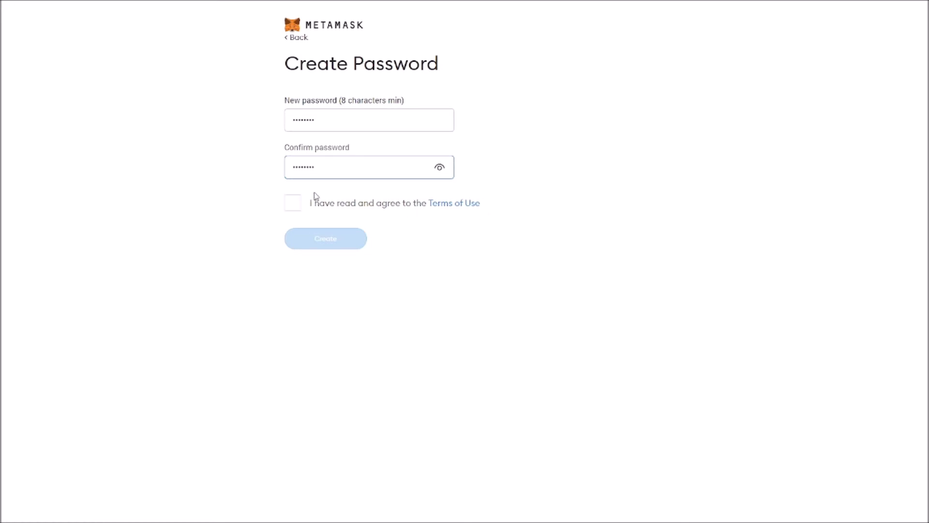
{"action": "left_click", "coordinate": [293, 203]}
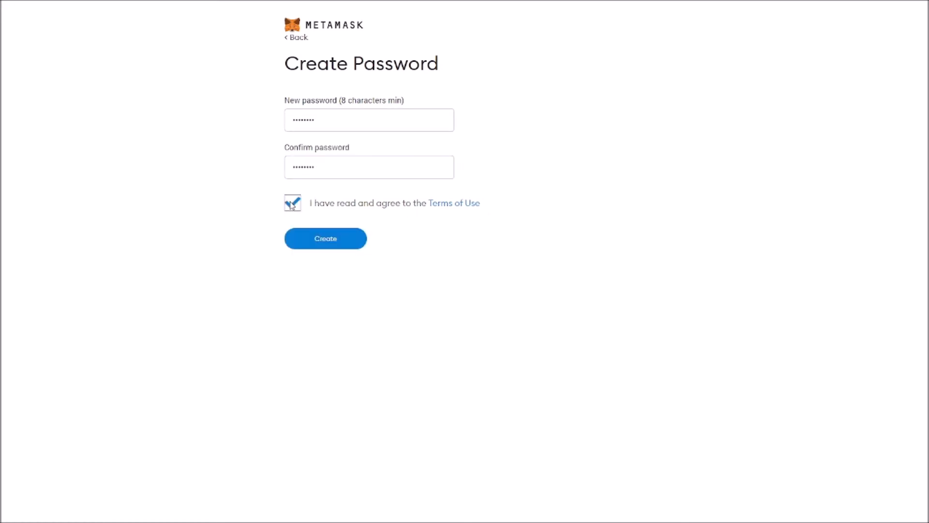
{"action": "left_click", "coordinate": [325, 238]}
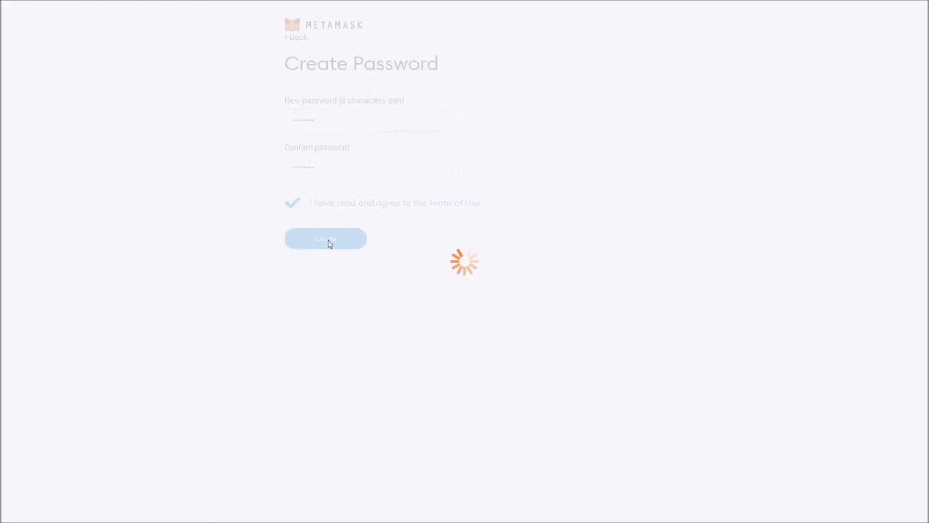
{"action": "left_click", "coordinate": [325, 238]}
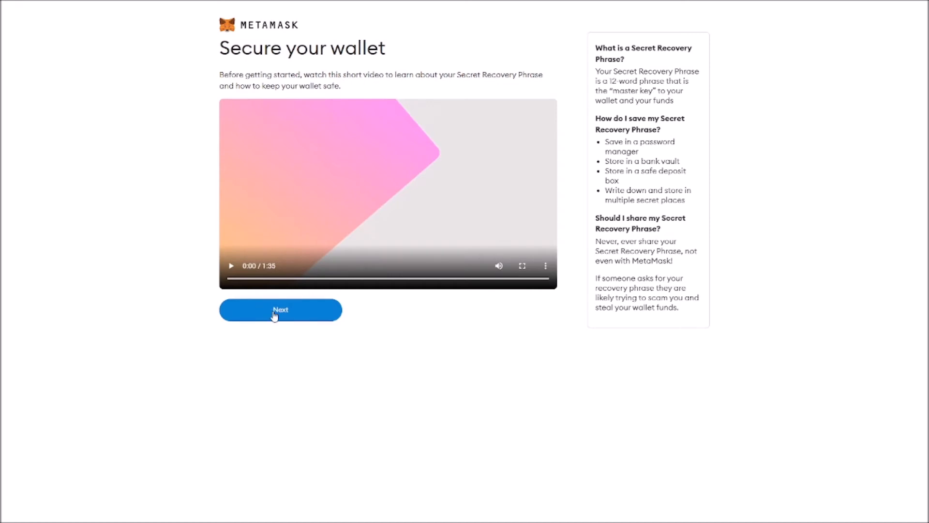
Skip past the Secure your wallet video to the recovery phrase step.
{"action": "left_click", "coordinate": [280, 309]}
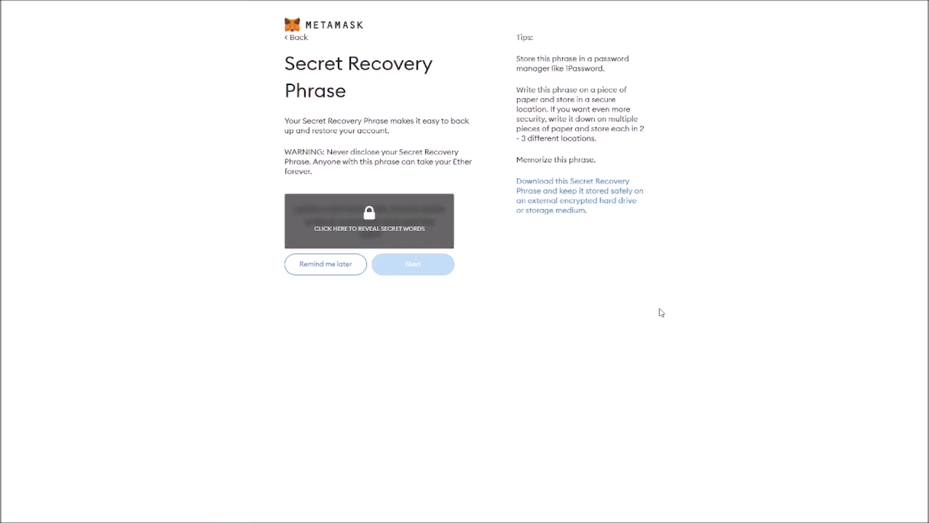
{"action": "mouse_move", "coordinate": [486, 193]}
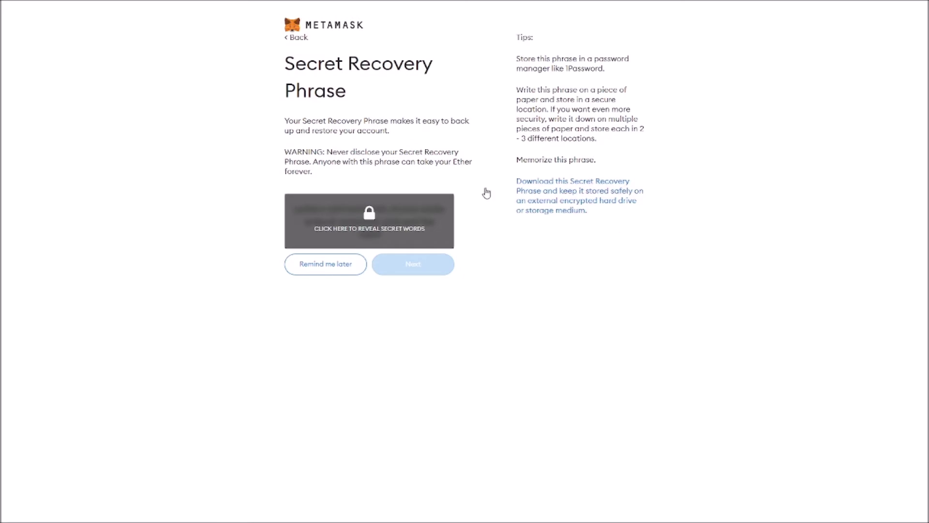
{"action": "mouse_move", "coordinate": [370, 213]}
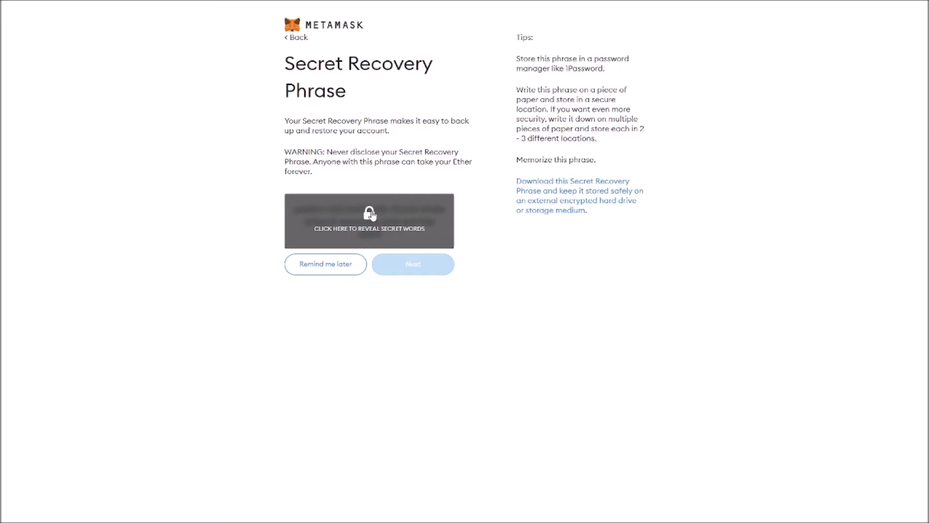
Reveal the hidden recovery words, then advance to the confirmation screen.
{"action": "left_click", "coordinate": [368, 220]}
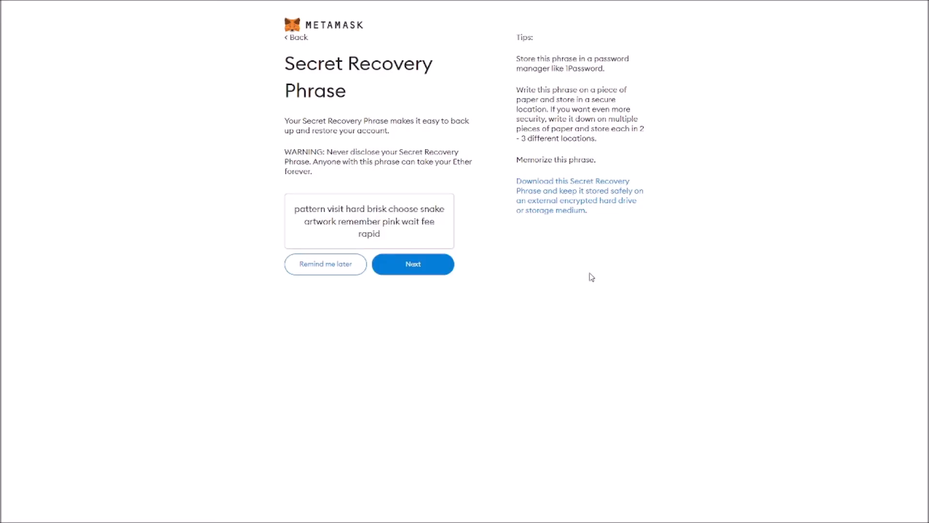
{"action": "mouse_move", "coordinate": [615, 231]}
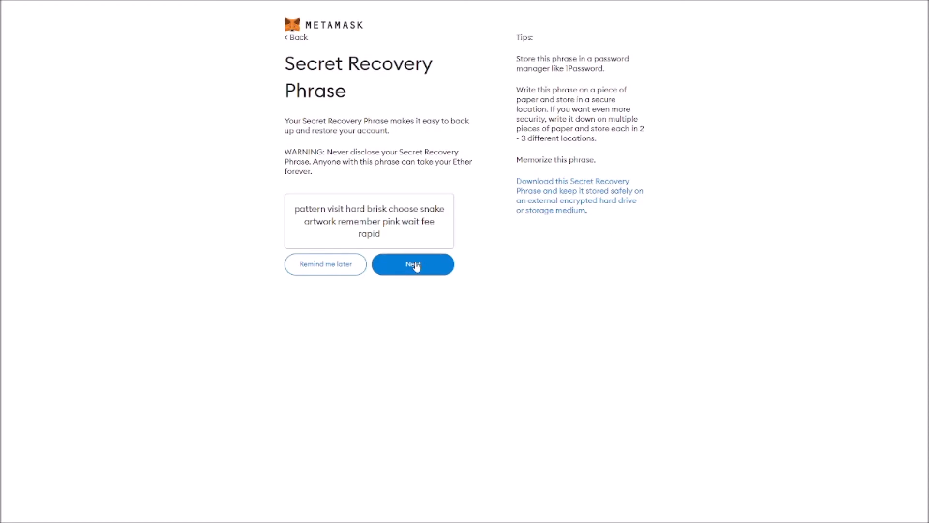
{"action": "left_click", "coordinate": [412, 264]}
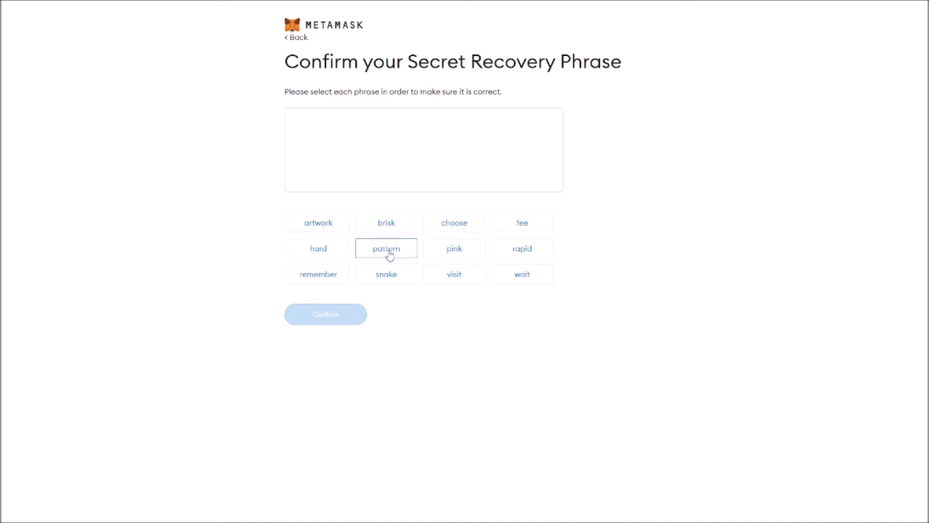
Confirm the phrase words pattern, hard, brisk, choose, snake, artwork, remember, pink, wait, fee, rapid, then finish.
{"action": "left_click", "coordinate": [454, 273]}
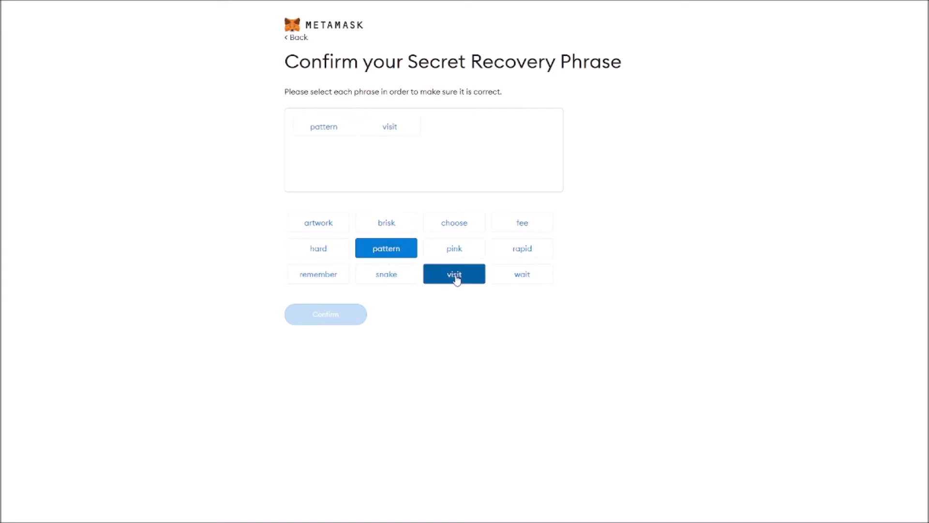
{"action": "mouse_move", "coordinate": [317, 248]}
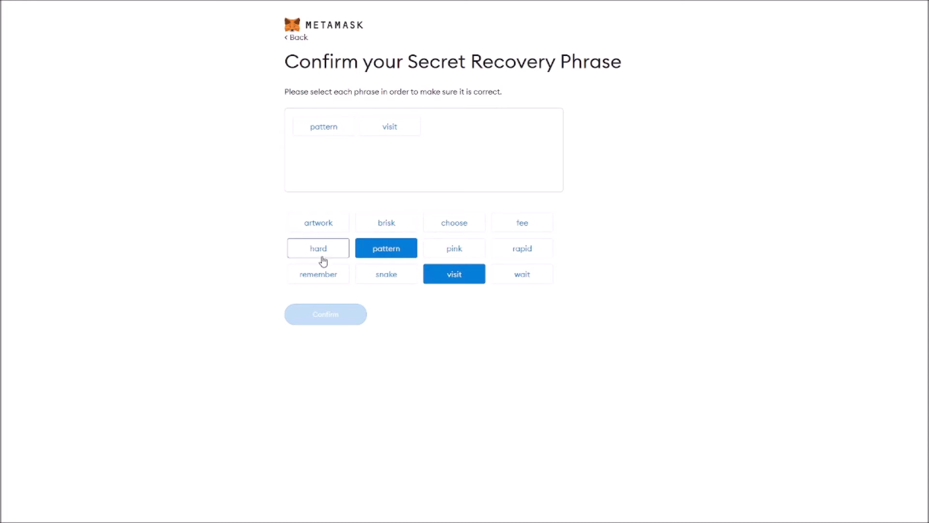
{"action": "left_click", "coordinate": [317, 248]}
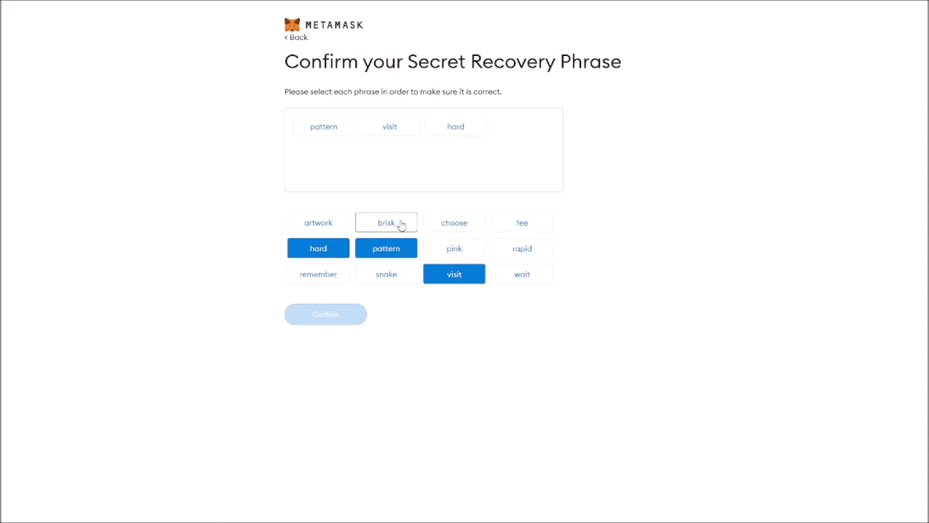
{"action": "left_click", "coordinate": [385, 222]}
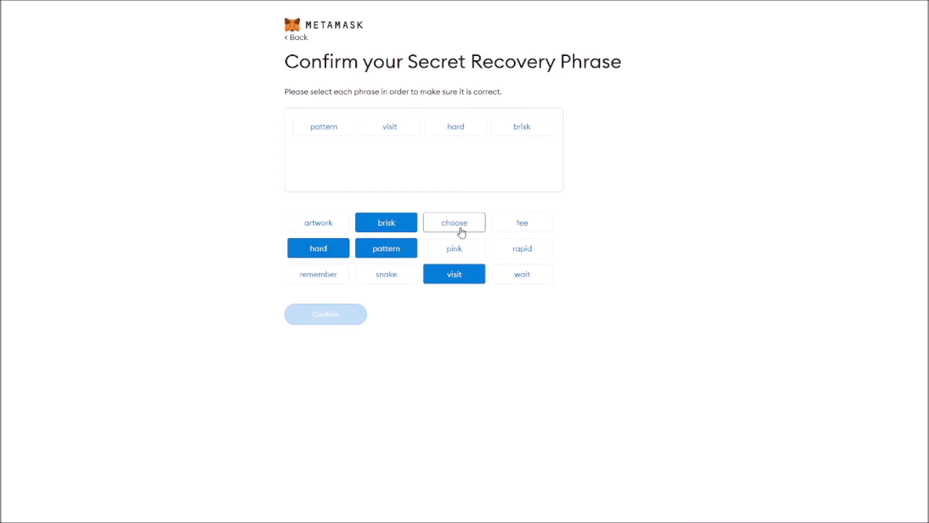
{"action": "left_click", "coordinate": [454, 222]}
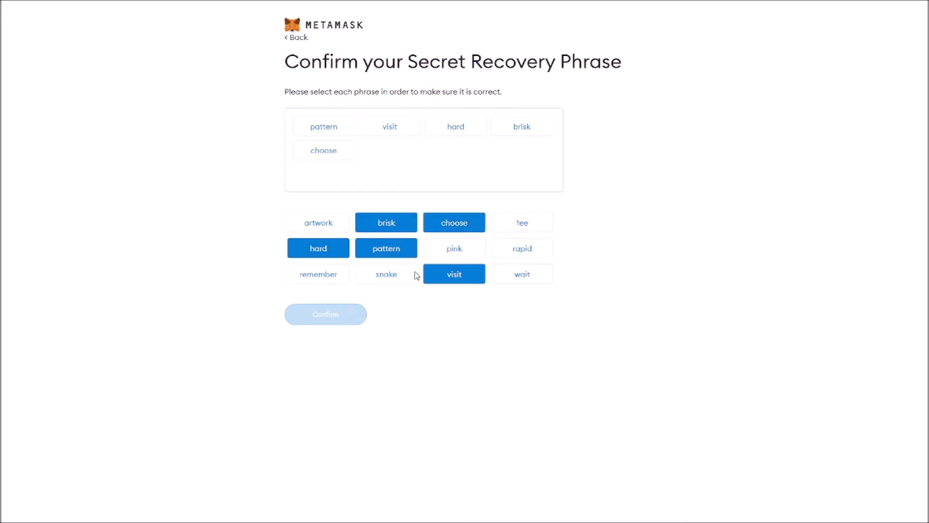
{"action": "left_click", "coordinate": [385, 273]}
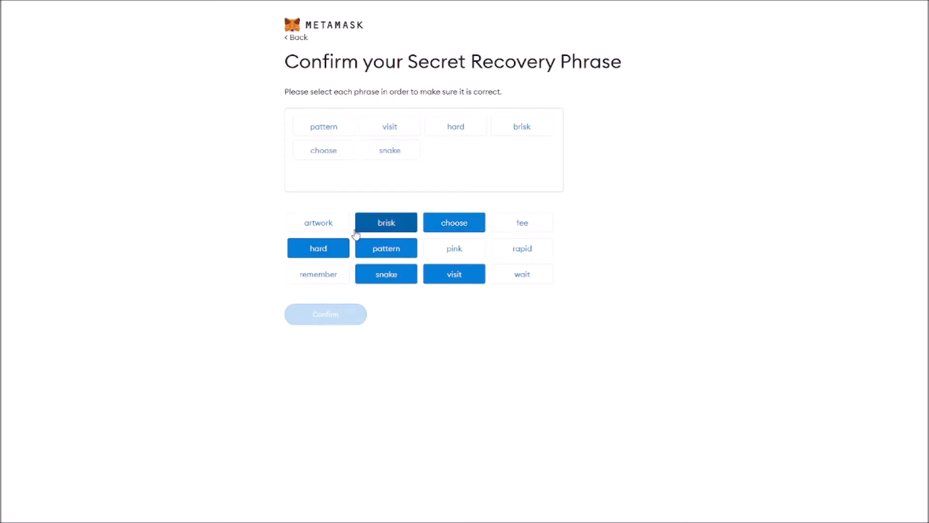
{"action": "left_click", "coordinate": [319, 222]}
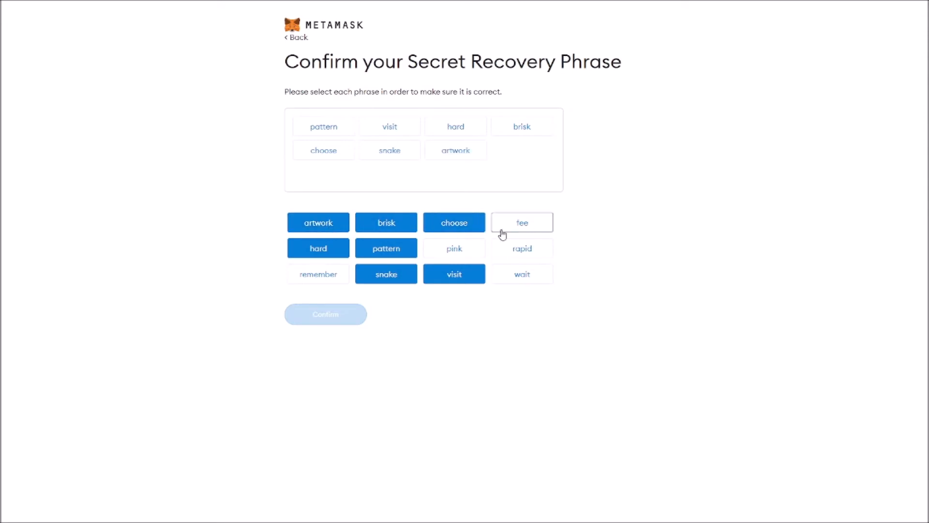
{"action": "left_click", "coordinate": [318, 273]}
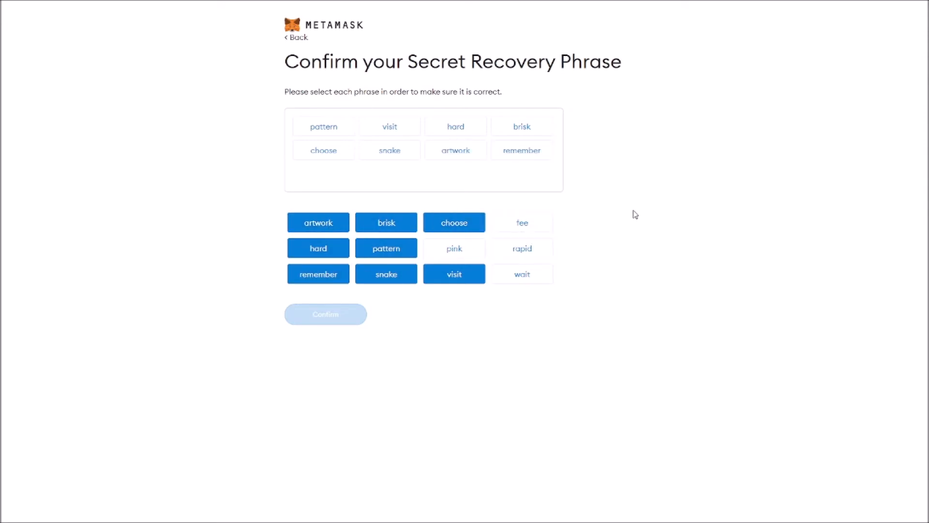
{"action": "left_click", "coordinate": [453, 247]}
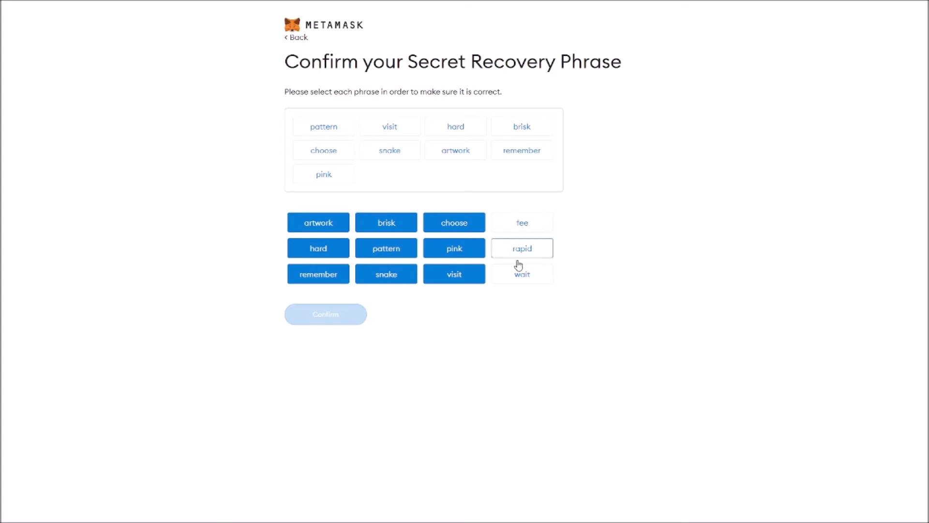
{"action": "left_click", "coordinate": [521, 273]}
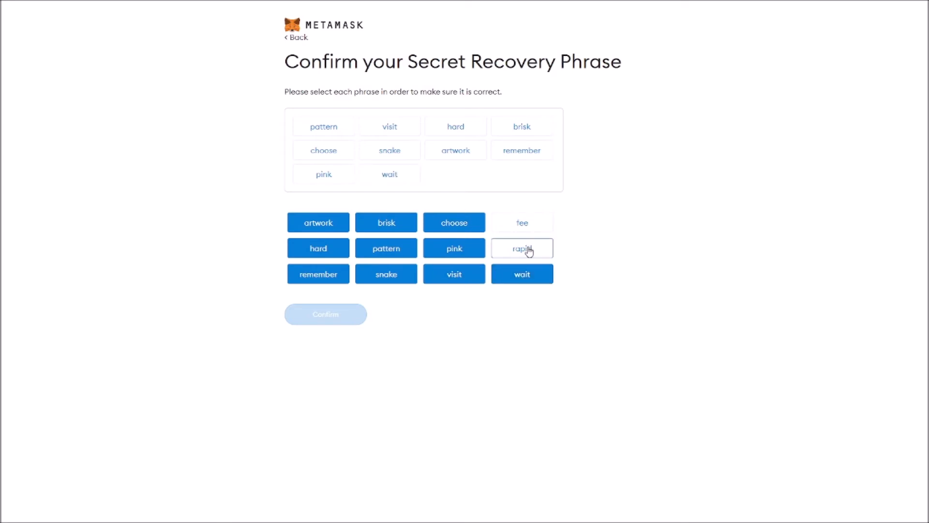
{"action": "left_click", "coordinate": [522, 223]}
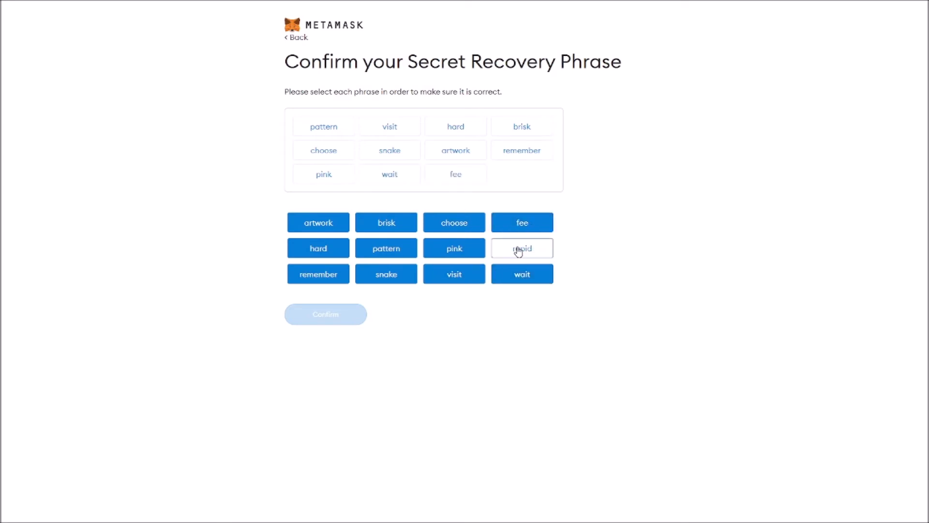
{"action": "left_click", "coordinate": [325, 314]}
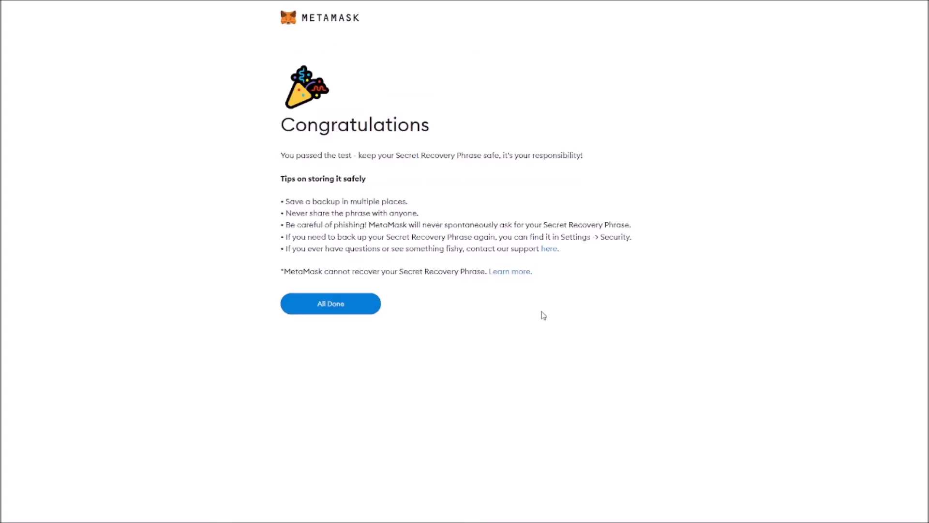
{"action": "mouse_move", "coordinate": [330, 303]}
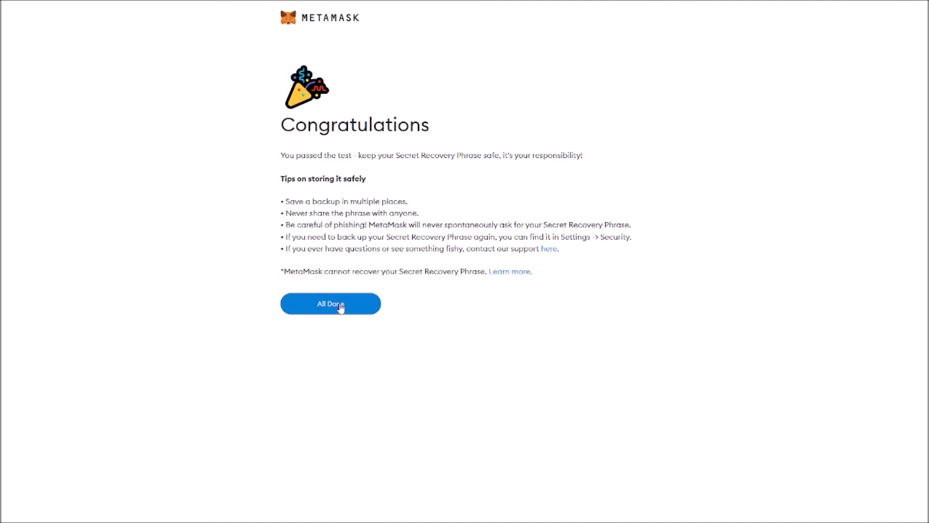
{"action": "left_click", "coordinate": [330, 304]}
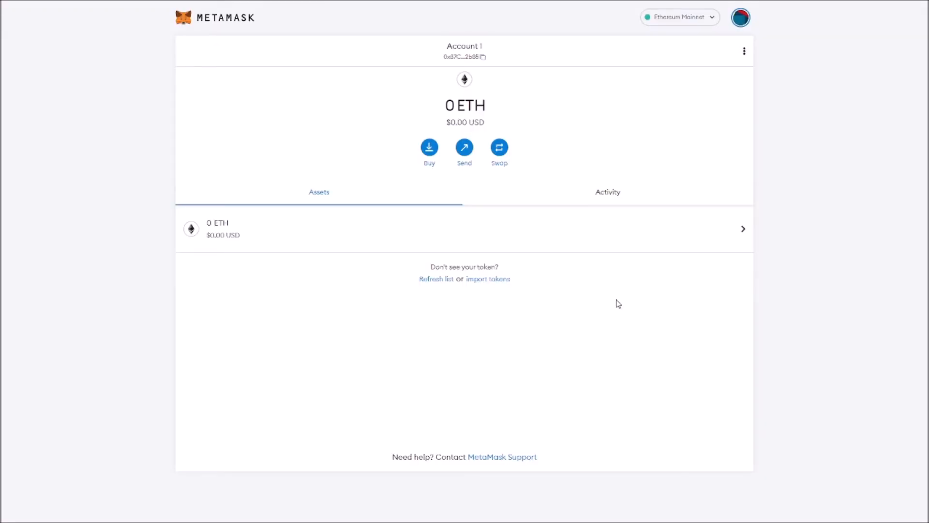
{"action": "mouse_move", "coordinate": [484, 78]}
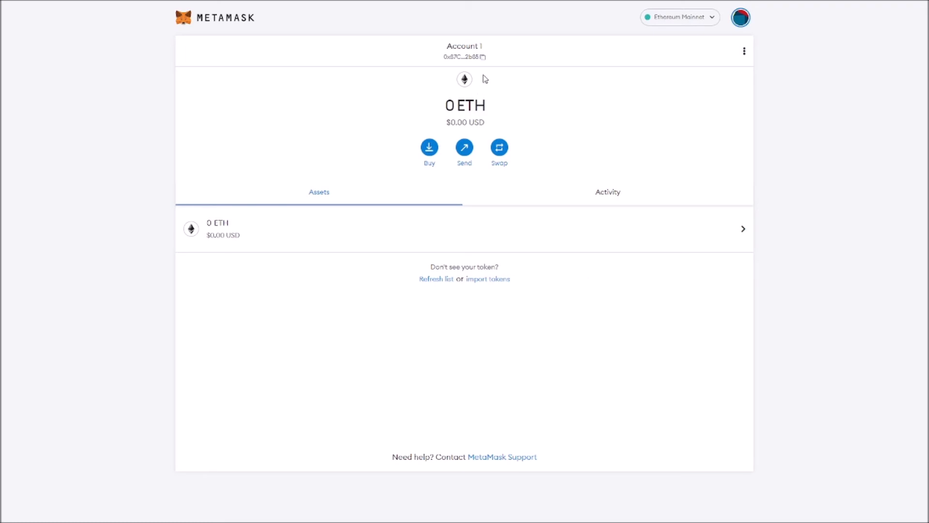
{"action": "mouse_move", "coordinate": [465, 57]}
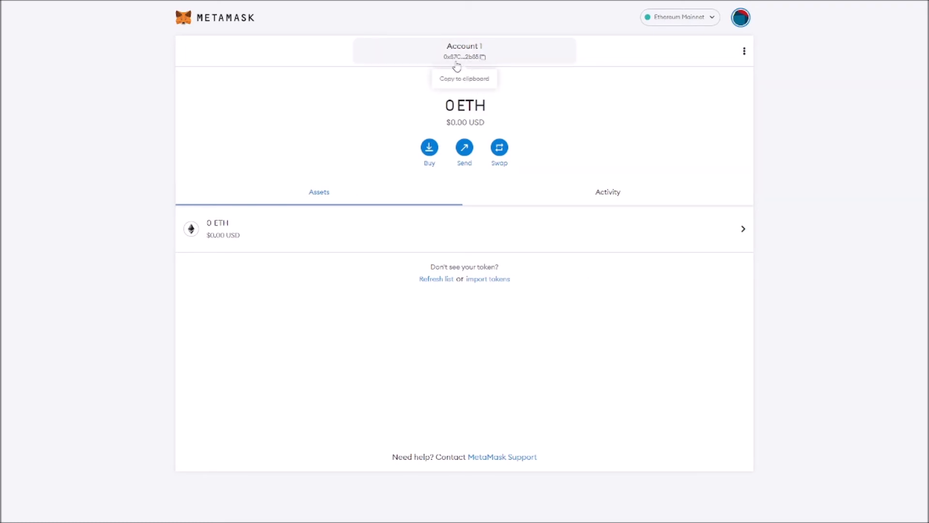
{"action": "mouse_move", "coordinate": [476, 59]}
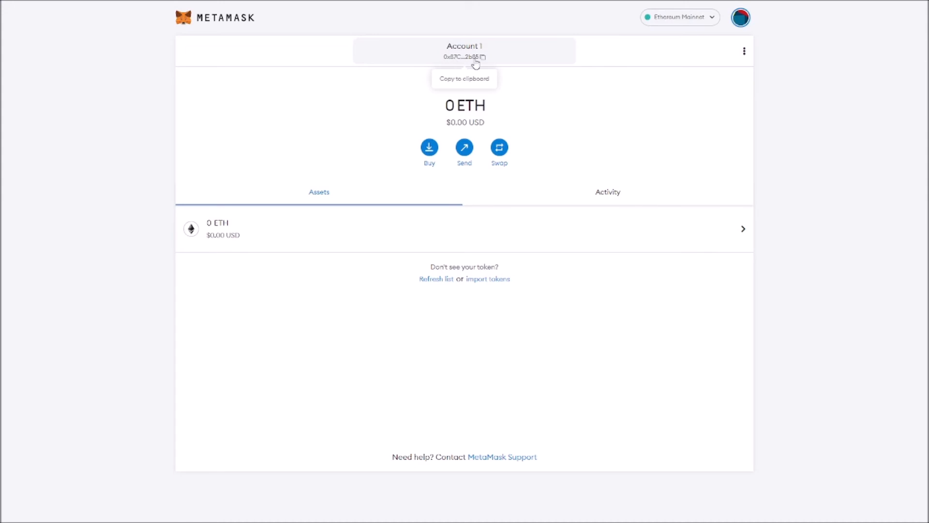
{"action": "mouse_move", "coordinate": [465, 62]}
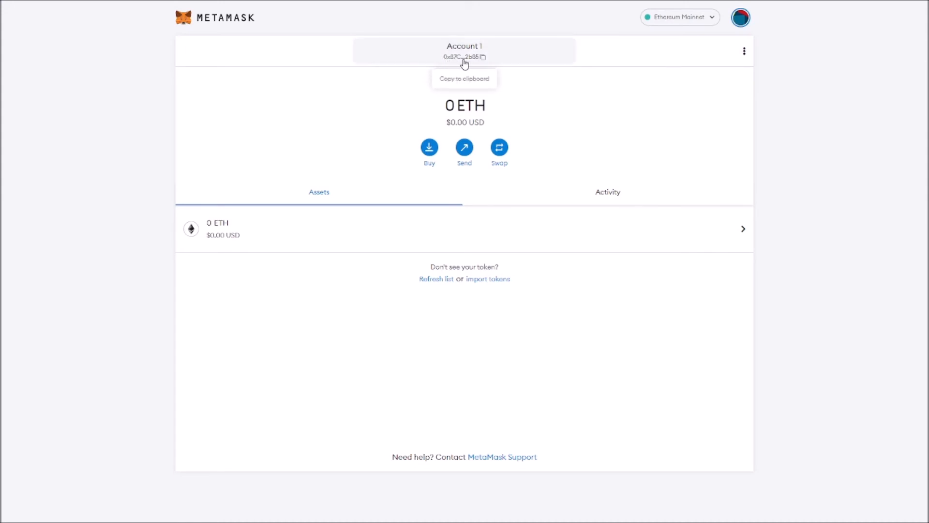
{"action": "mouse_move", "coordinate": [503, 60]}
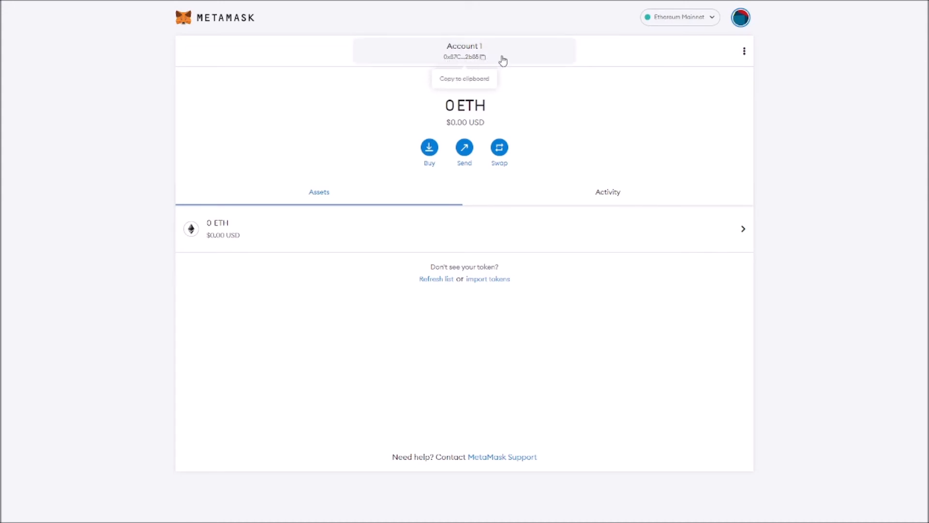
{"action": "mouse_move", "coordinate": [783, 154]}
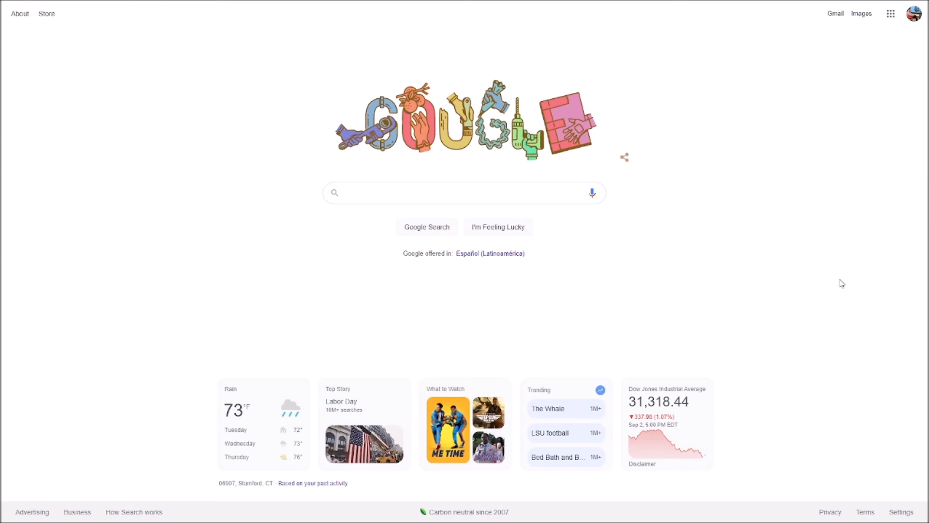
{"action": "mouse_move", "coordinate": [781, 213]}
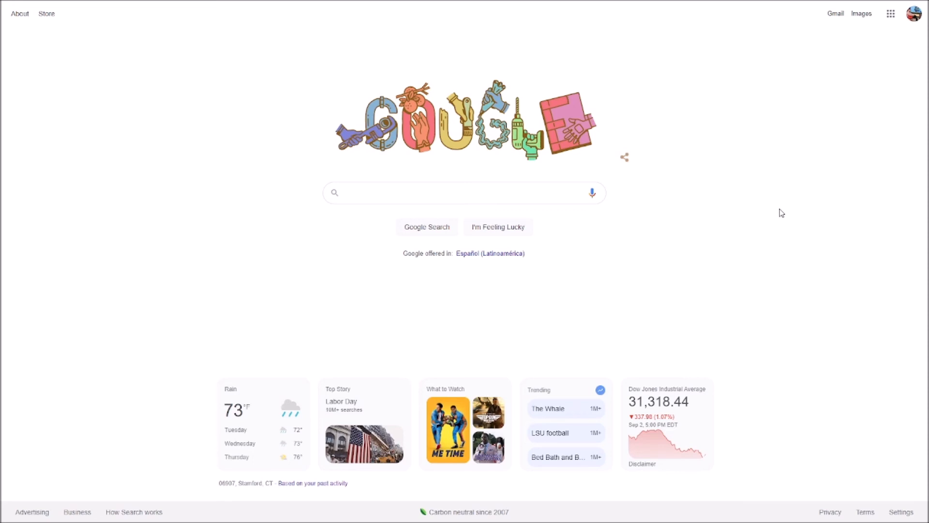
Search Google for the "immutable x marketplace" suggestion.
{"action": "type", "text": "immutable x"}
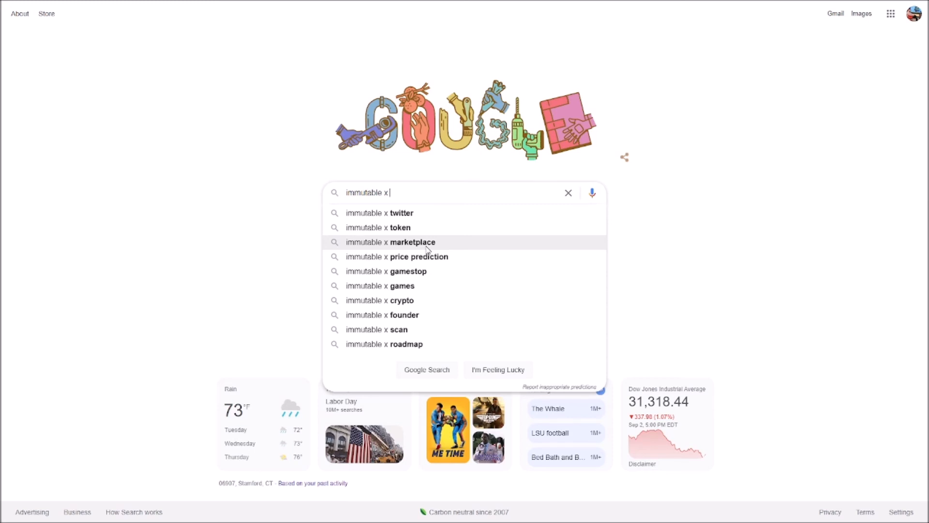
{"action": "left_click", "coordinate": [390, 242]}
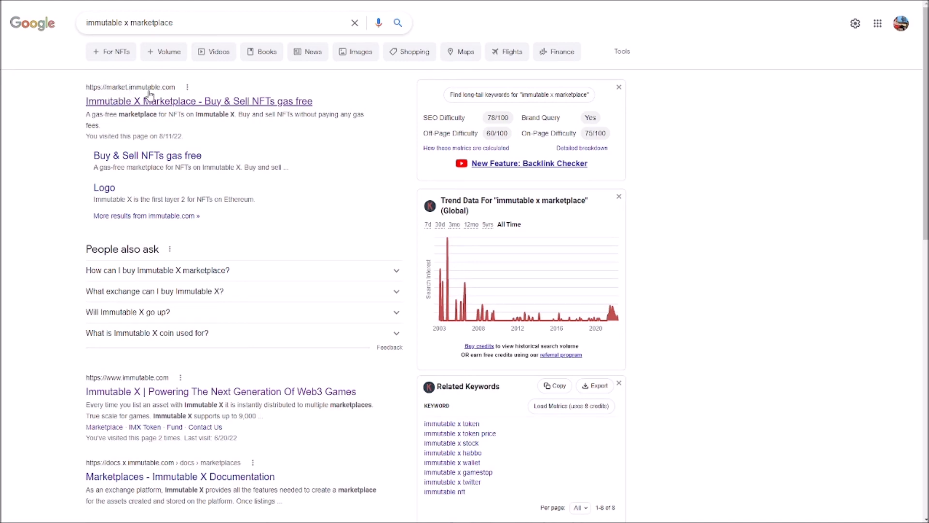
Open the "Immutable X Marketplace - Buy & Sell NFTs gas free" result.
{"action": "left_click", "coordinate": [198, 100]}
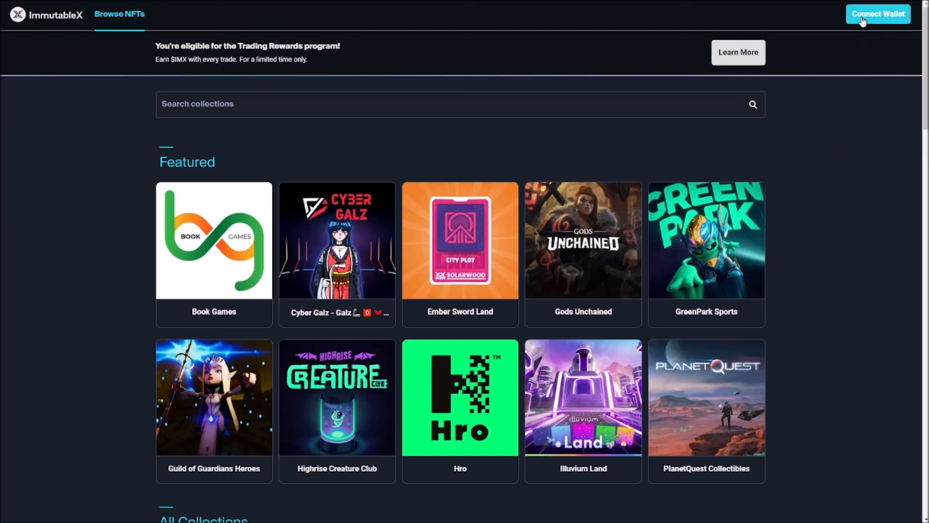
Connect MetaMask Account 1 to the Immutable X Marketplace and approve it.
{"action": "left_click", "coordinate": [877, 14]}
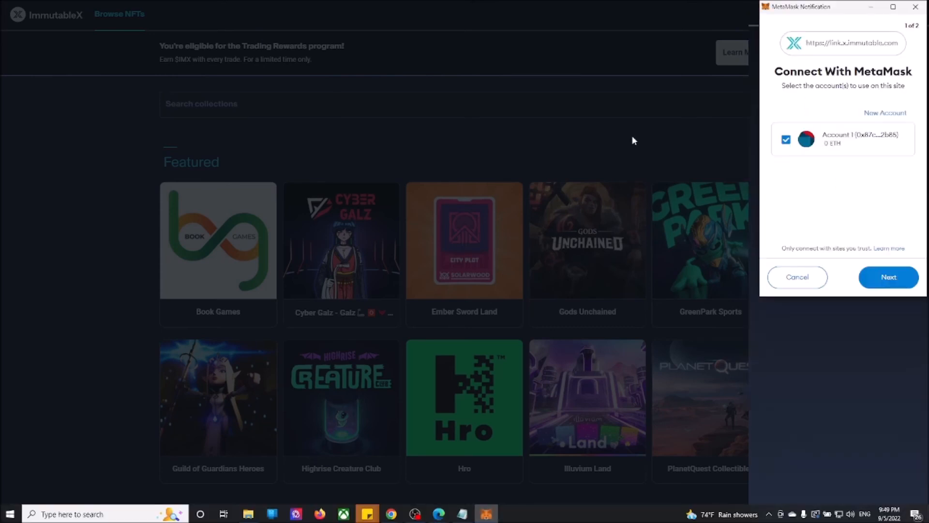
{"action": "mouse_move", "coordinate": [862, 138]}
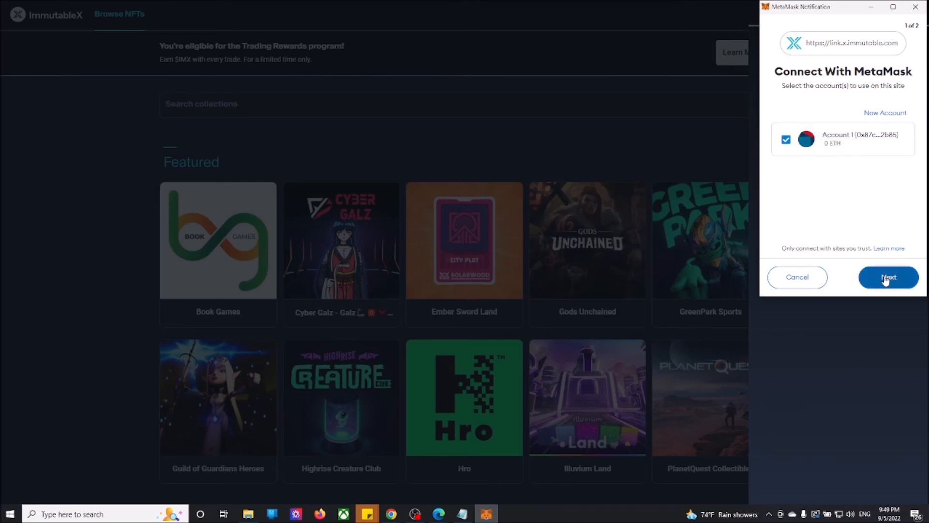
{"action": "left_click", "coordinate": [888, 276]}
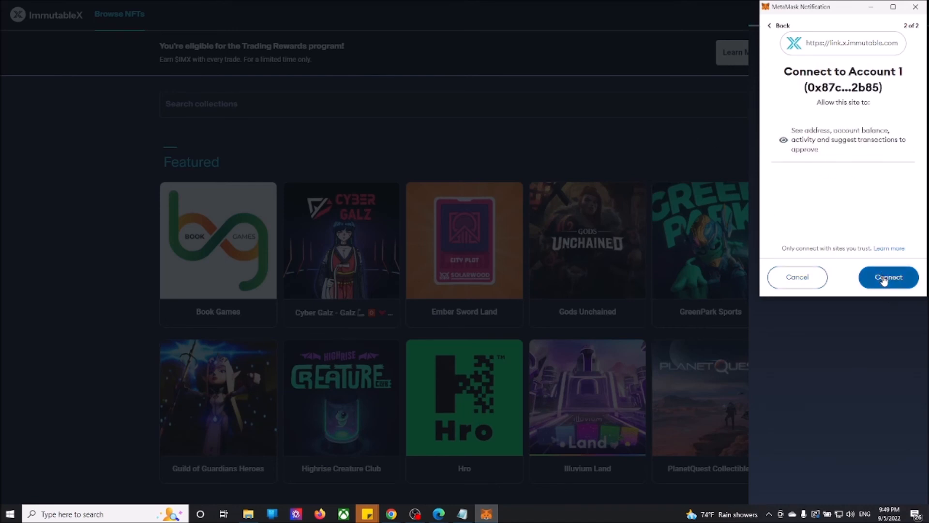
{"action": "left_click", "coordinate": [888, 276]}
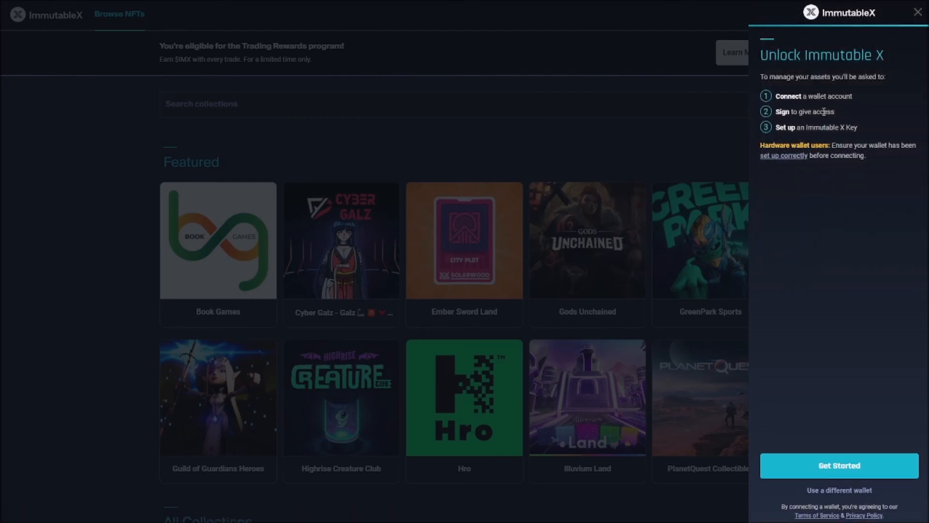
{"action": "mouse_move", "coordinate": [846, 193]}
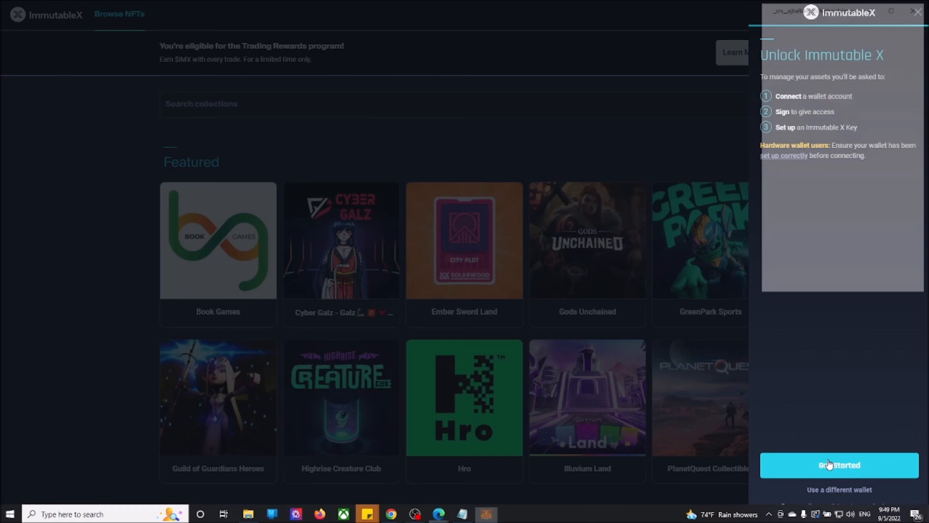
Unlock Immutable X by signing the access request with Account 1.
{"action": "left_click", "coordinate": [838, 465]}
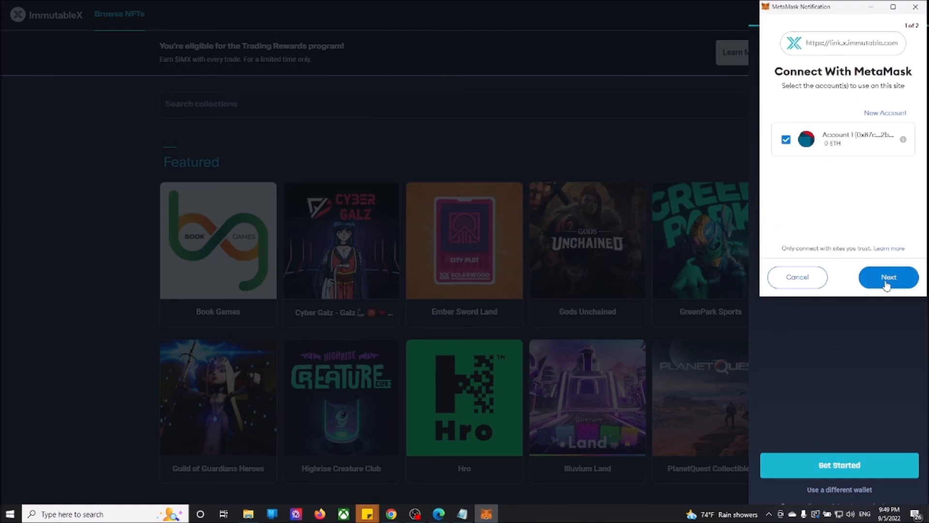
{"action": "left_click", "coordinate": [888, 277]}
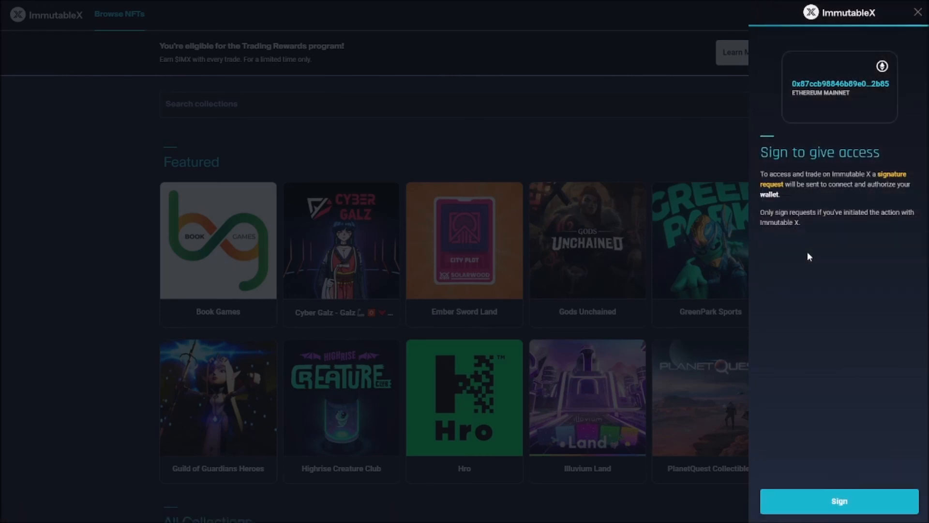
{"action": "mouse_move", "coordinate": [818, 286]}
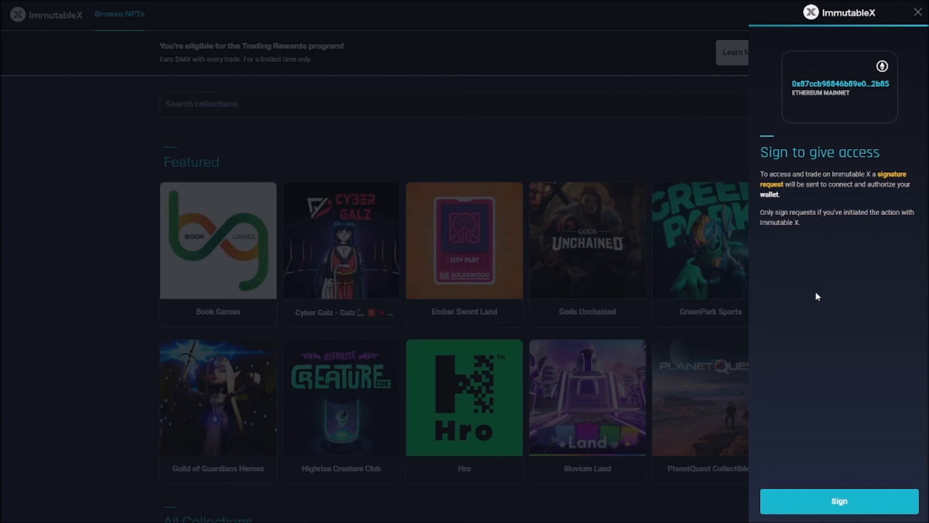
{"action": "left_click", "coordinate": [837, 500]}
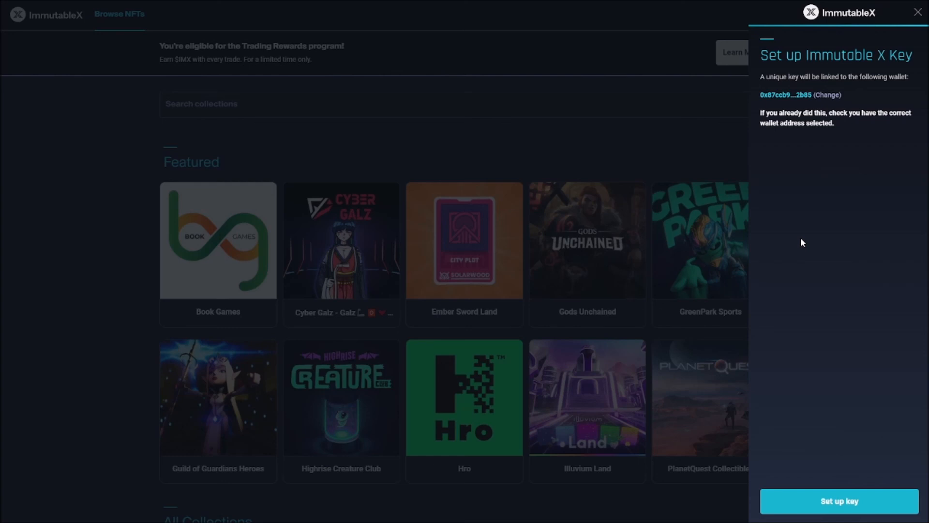
{"action": "mouse_move", "coordinate": [875, 492]}
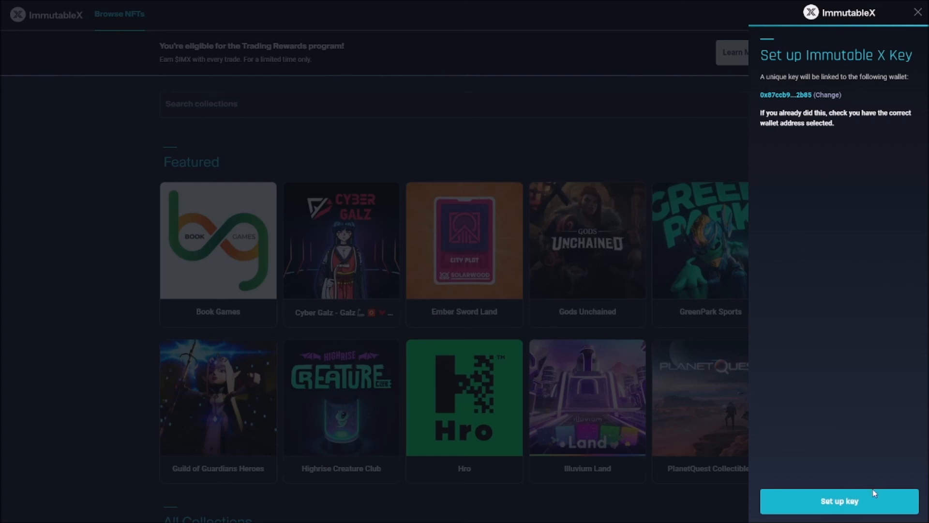
Sign the Immutable X Key registration request and dismiss the completion message.
{"action": "left_click", "coordinate": [837, 500]}
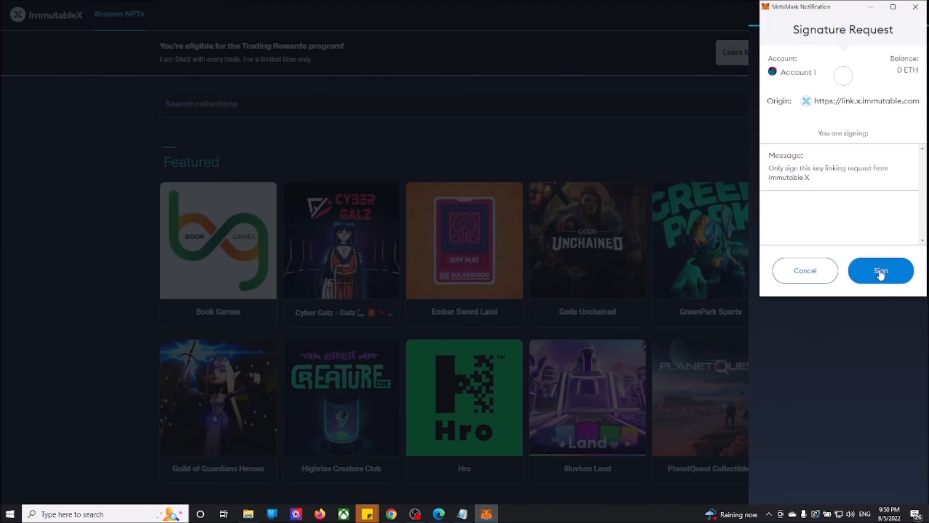
{"action": "left_click", "coordinate": [881, 270]}
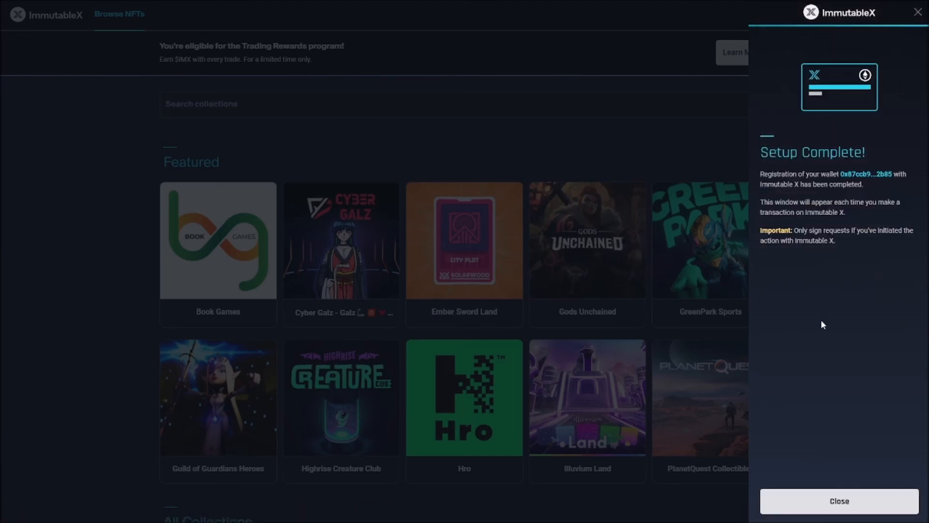
{"action": "mouse_move", "coordinate": [805, 487]}
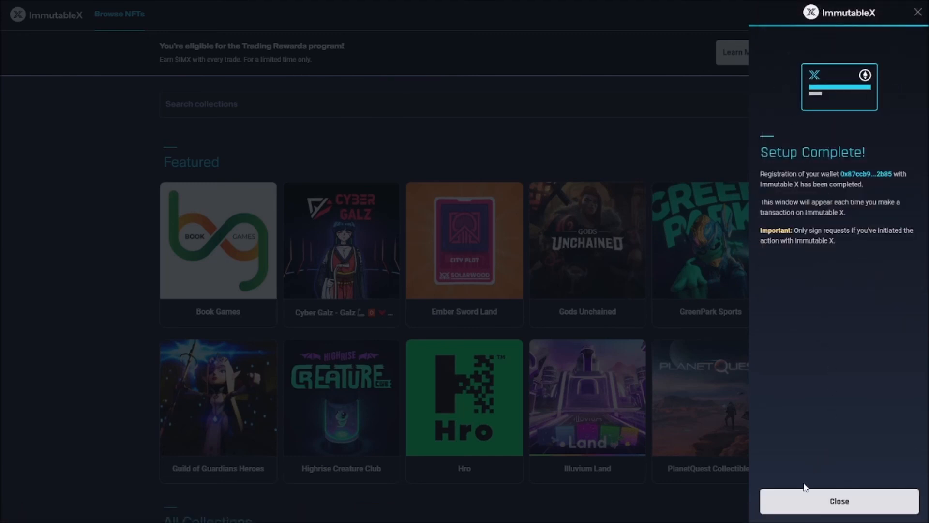
{"action": "left_click", "coordinate": [838, 500]}
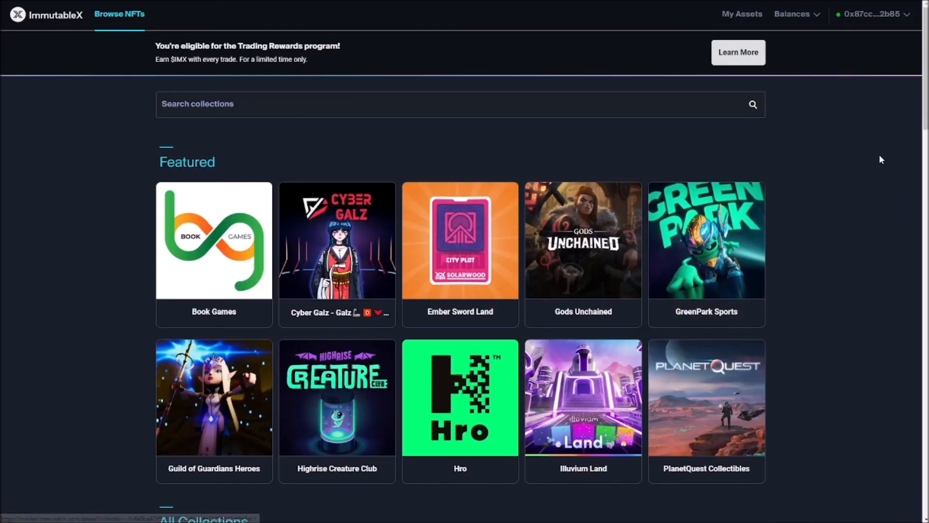